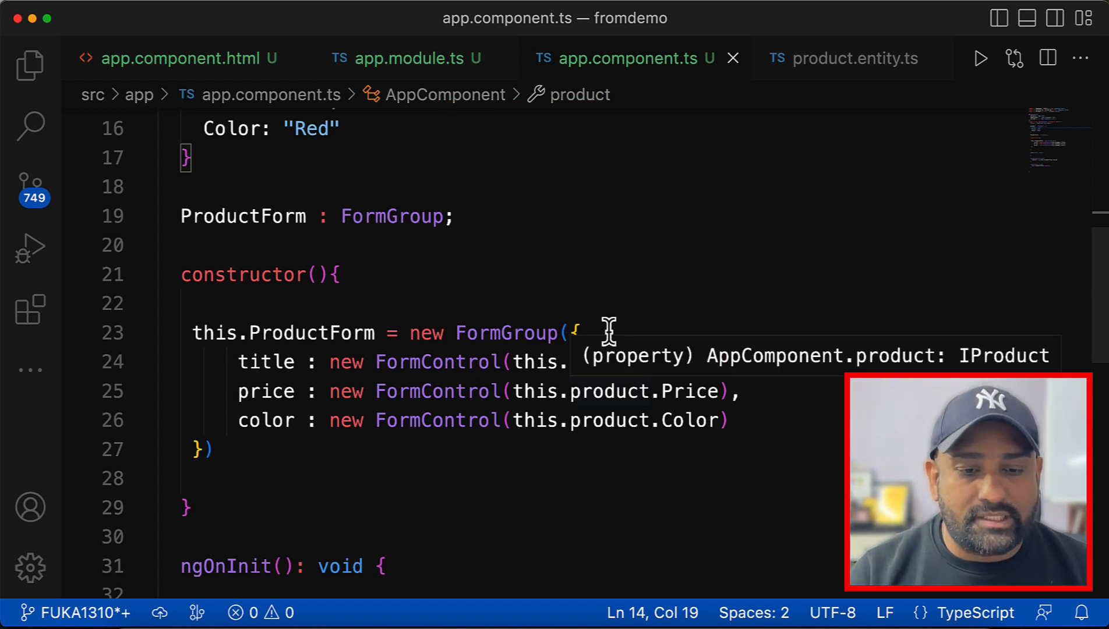
# Review the IProduct interface and default product values, then view app.component.html.
pyautogui.click(851, 57)
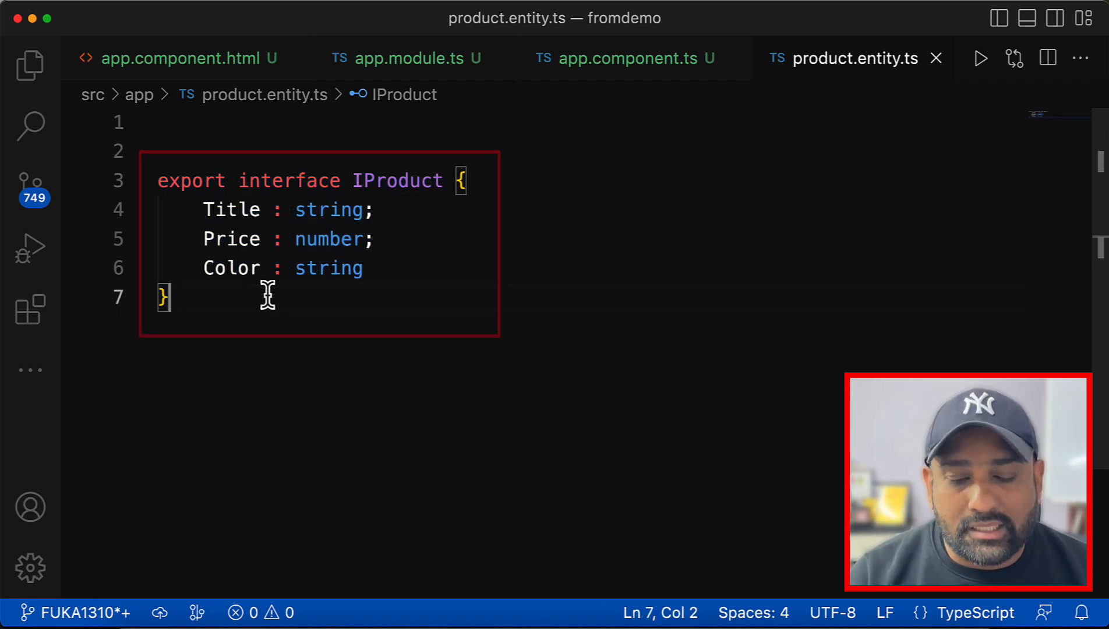
pyautogui.click(636, 58)
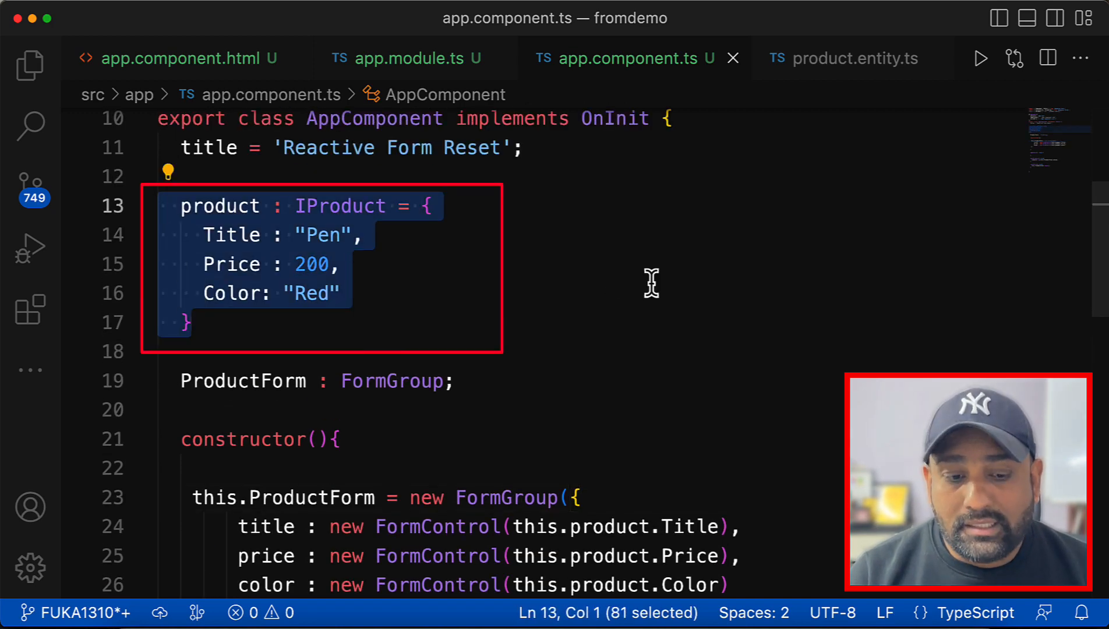
pyautogui.scroll(-3)
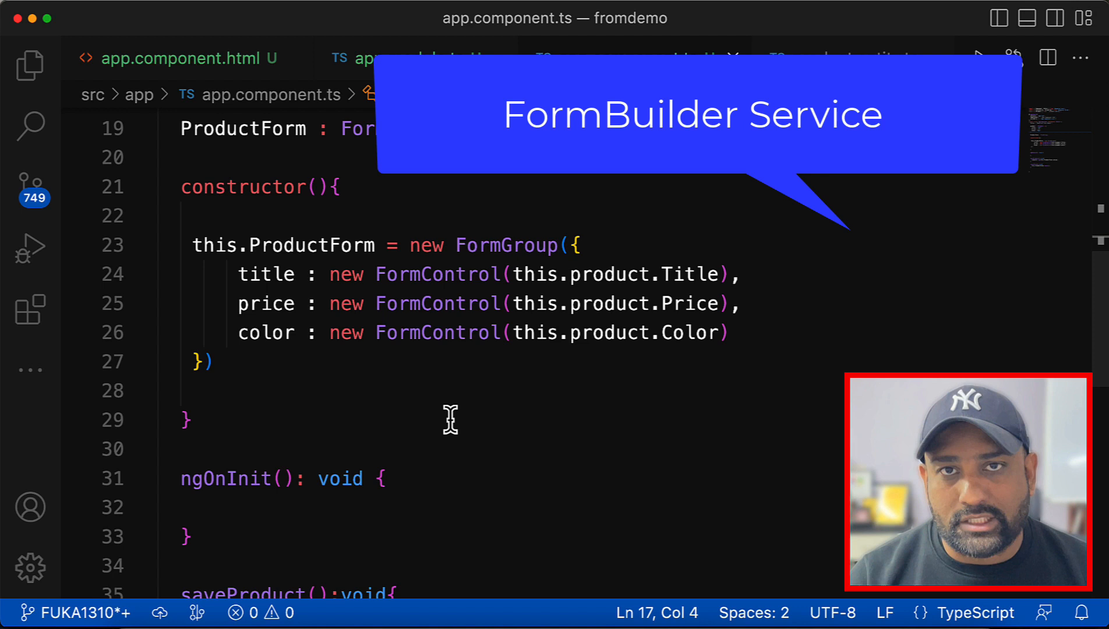
pyautogui.moveTo(458, 377)
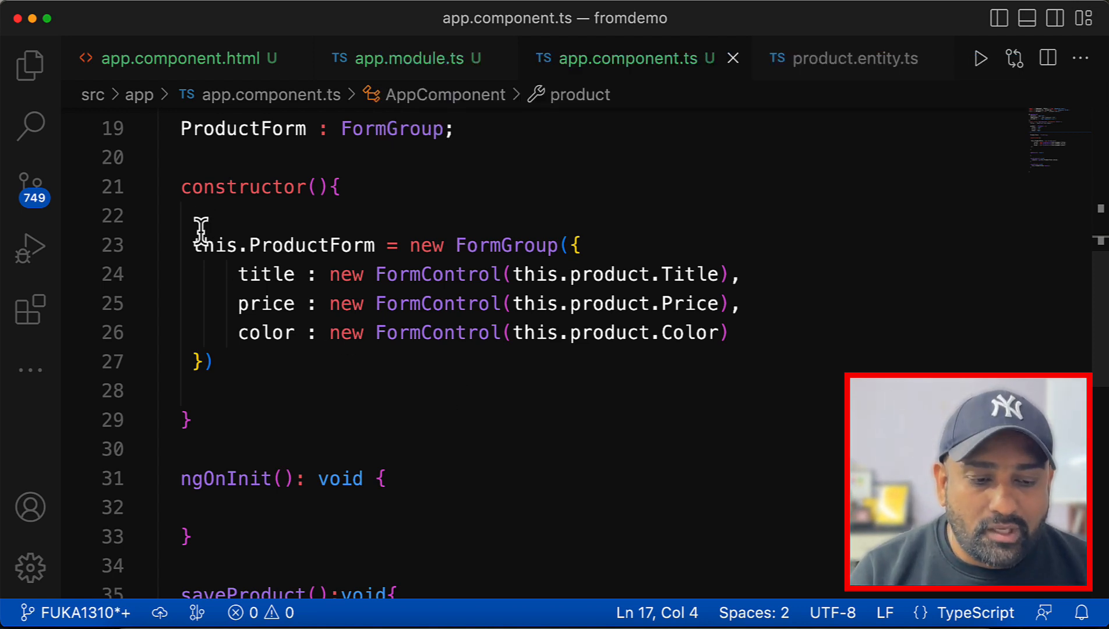
pyautogui.click(187, 58)
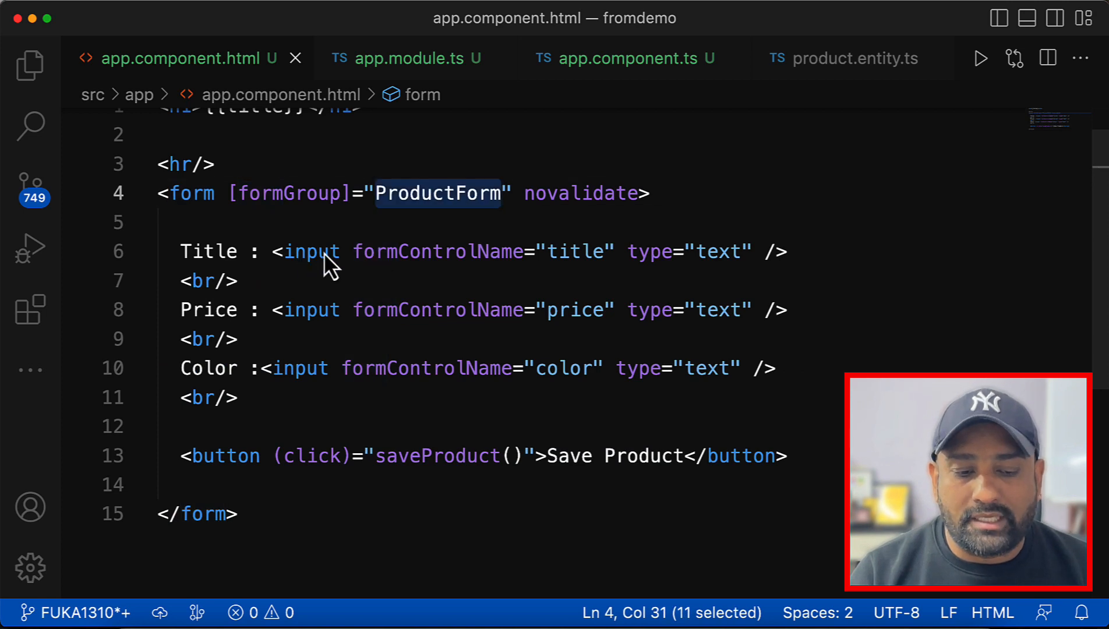
pyautogui.moveTo(355, 526)
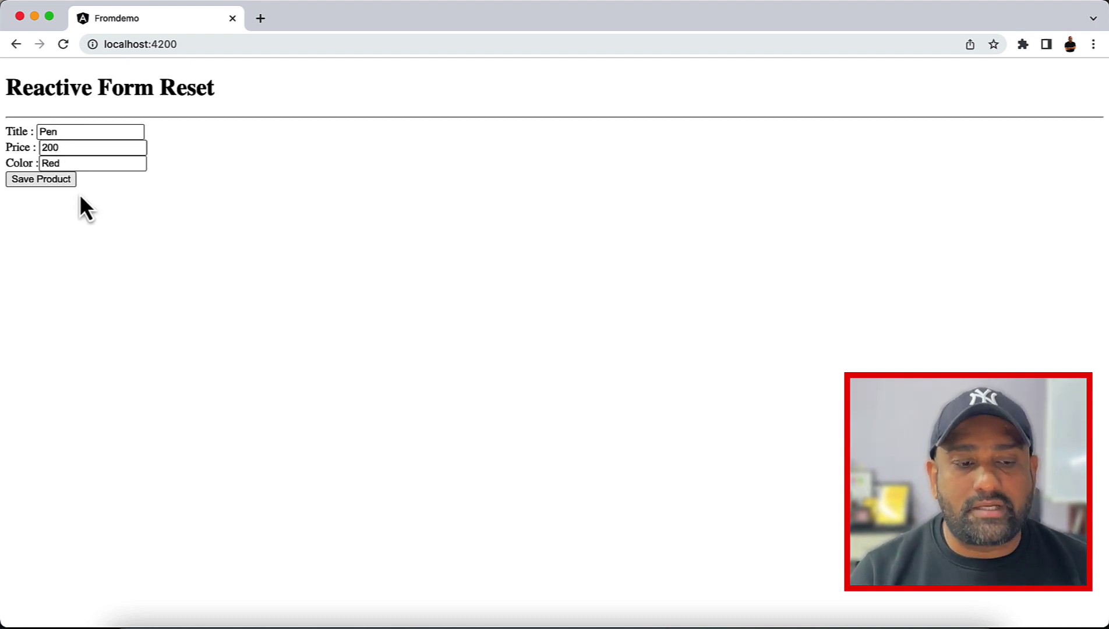
pyautogui.moveTo(146, 243)
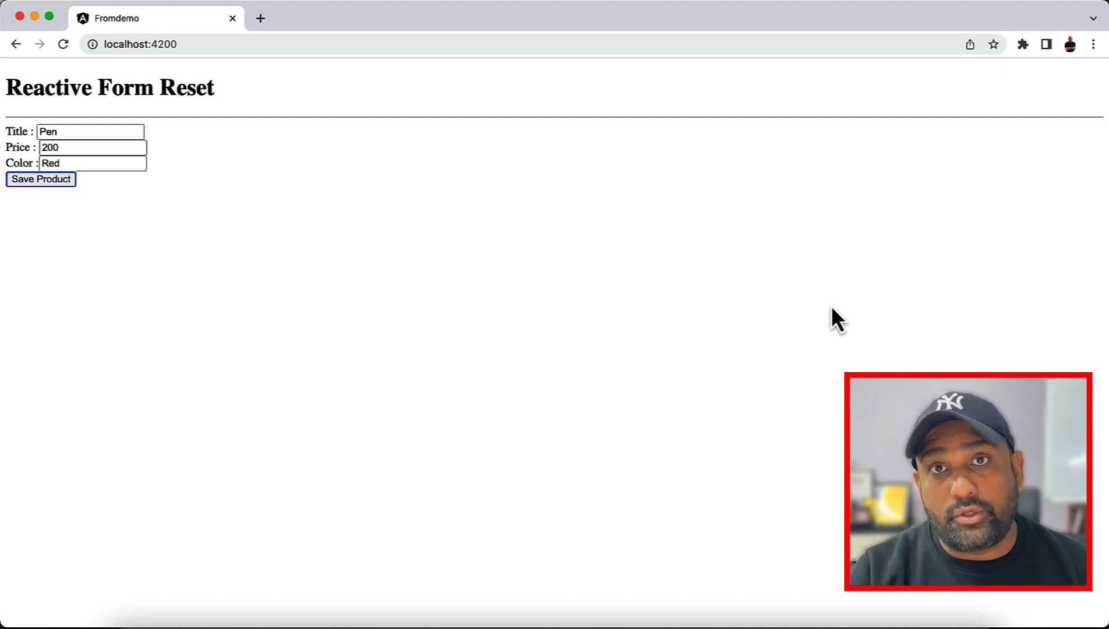
pyautogui.moveTo(610, 574)
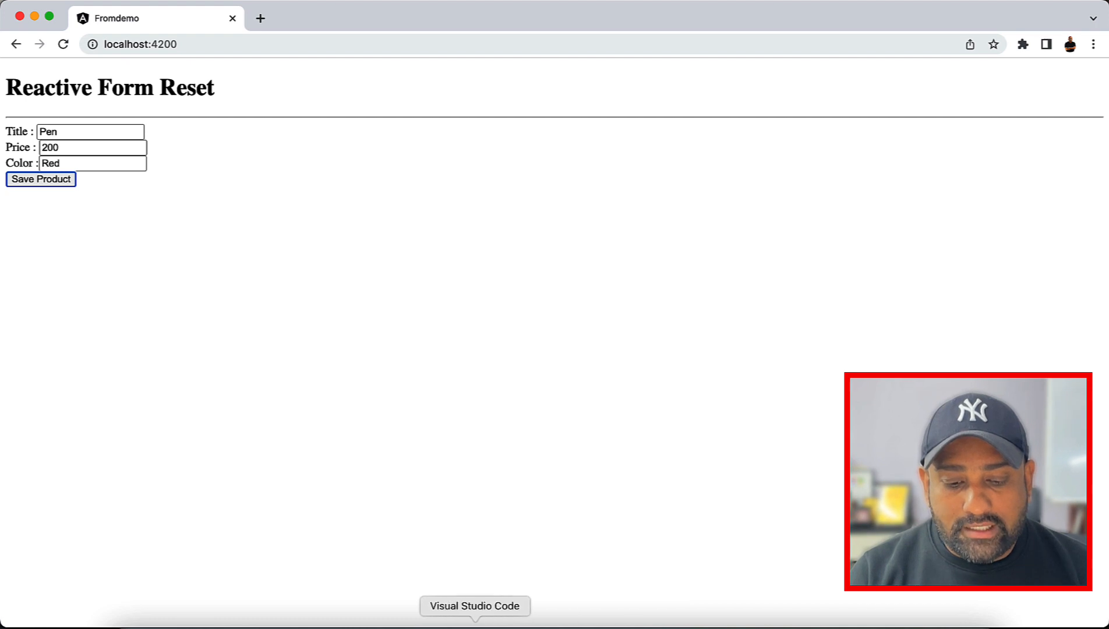
pyautogui.click(474, 622)
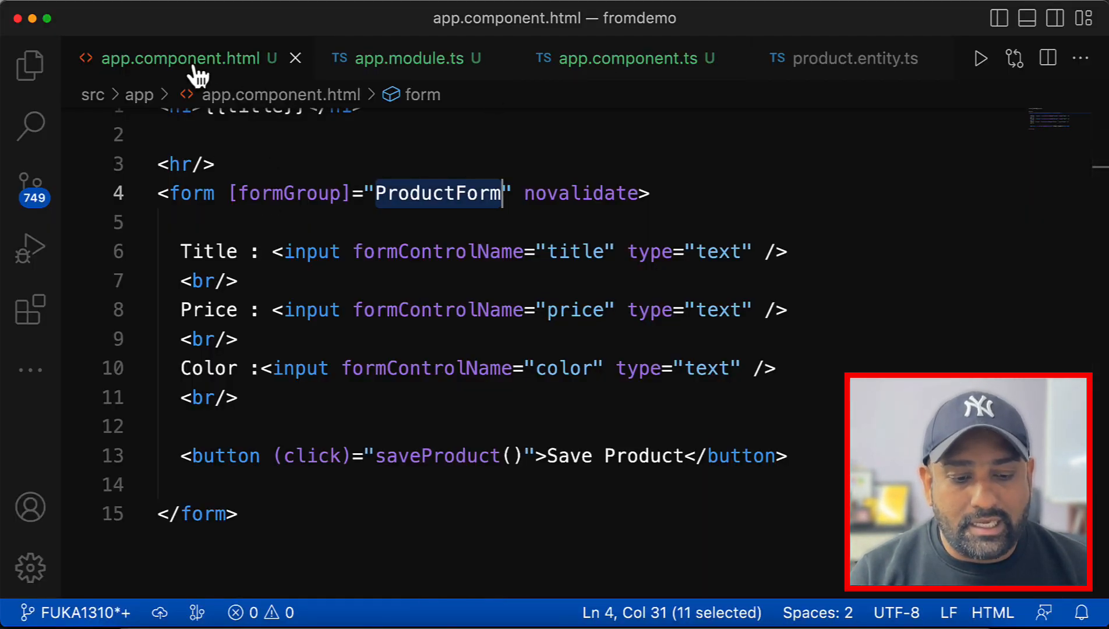
# Add a Reset button bound to (click)="resetForm()" after the Save Product button.
pyautogui.write('<button')
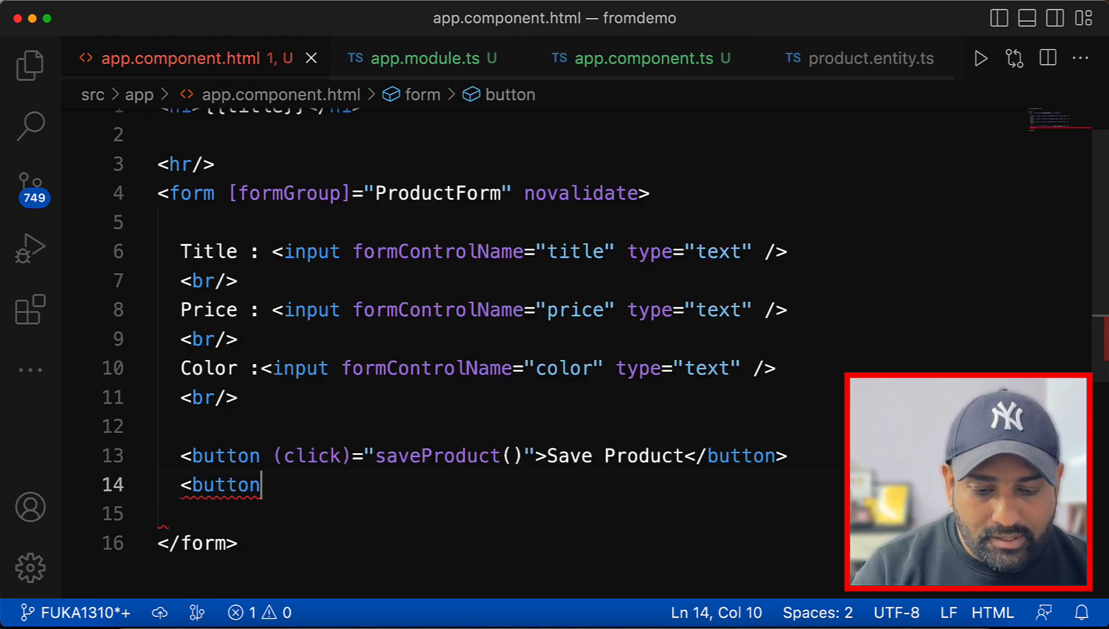
pyautogui.write('>Reset</button>')
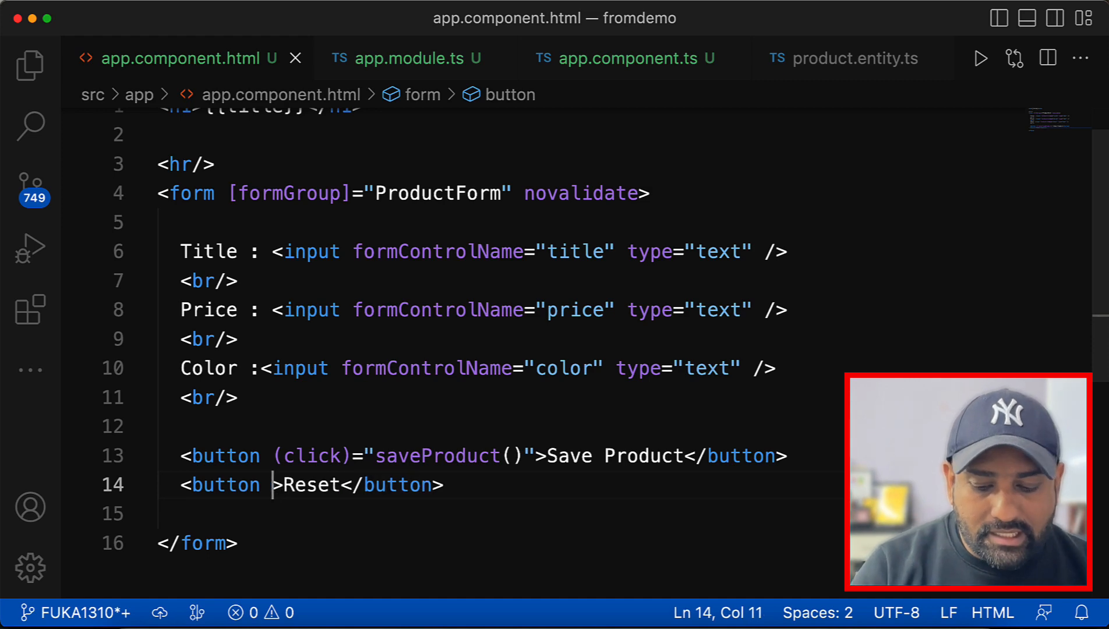
pyautogui.write('(click)=""')
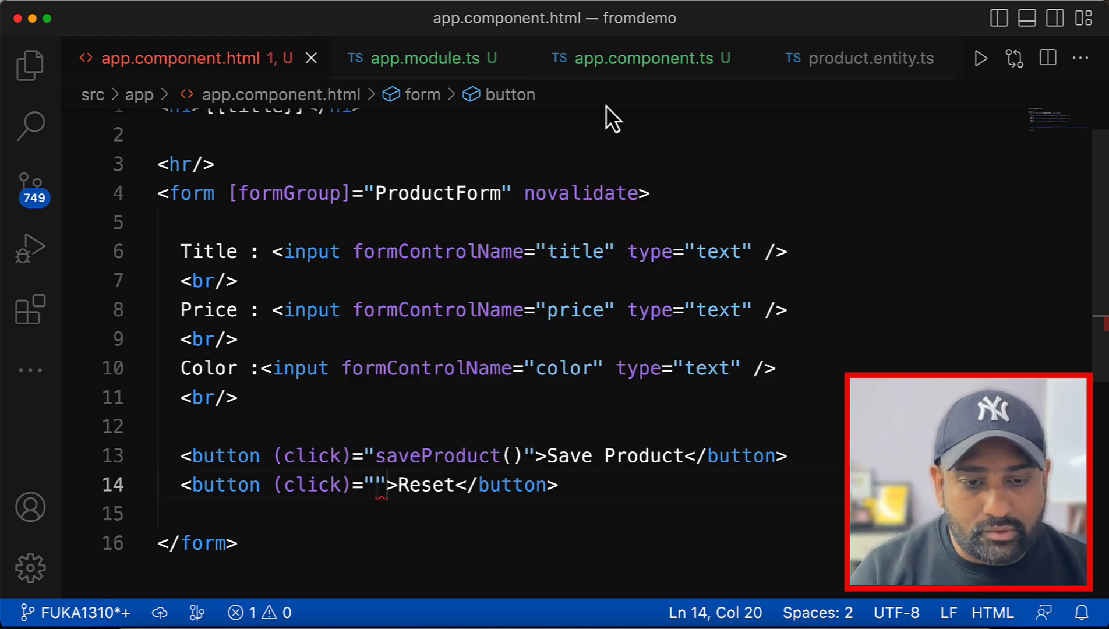
pyautogui.click(643, 57)
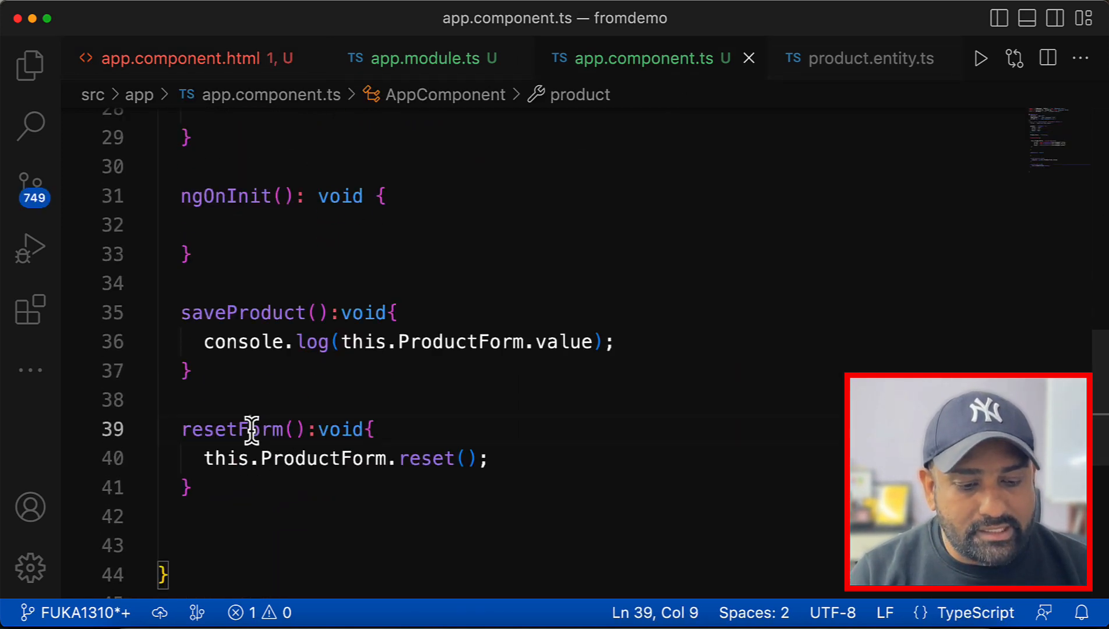
pyautogui.click(186, 58)
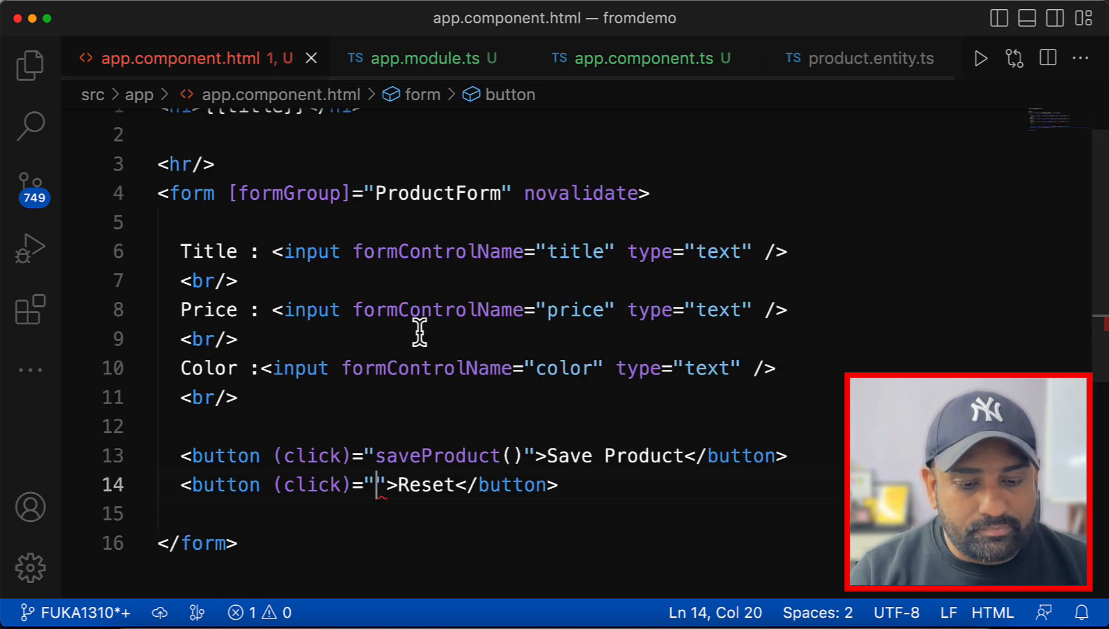
pyautogui.write('resetForm()')
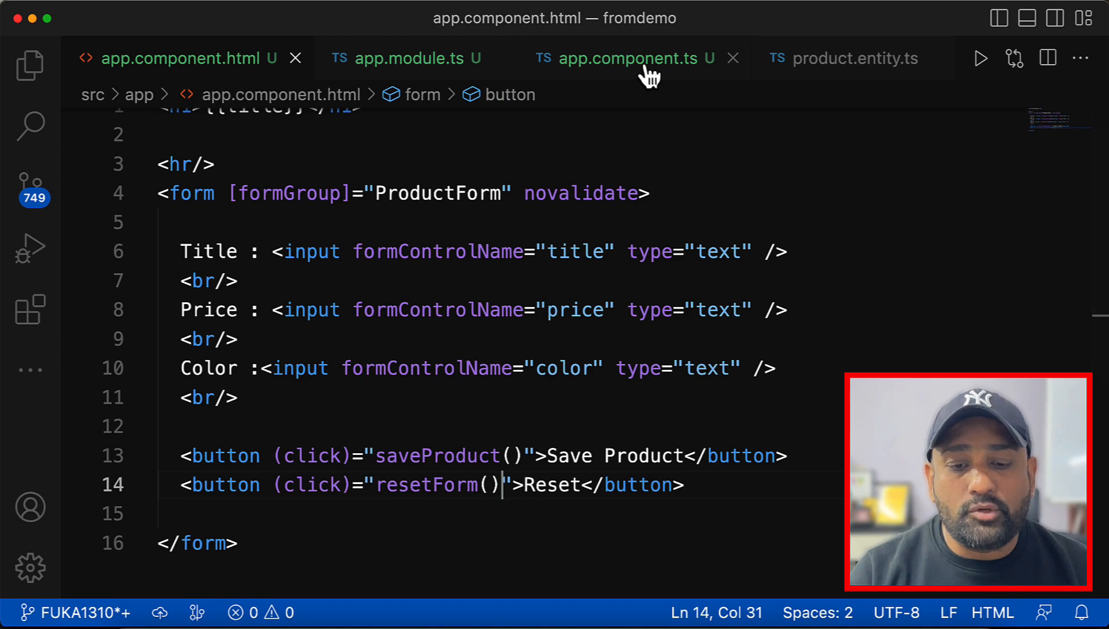
pyautogui.click(629, 59)
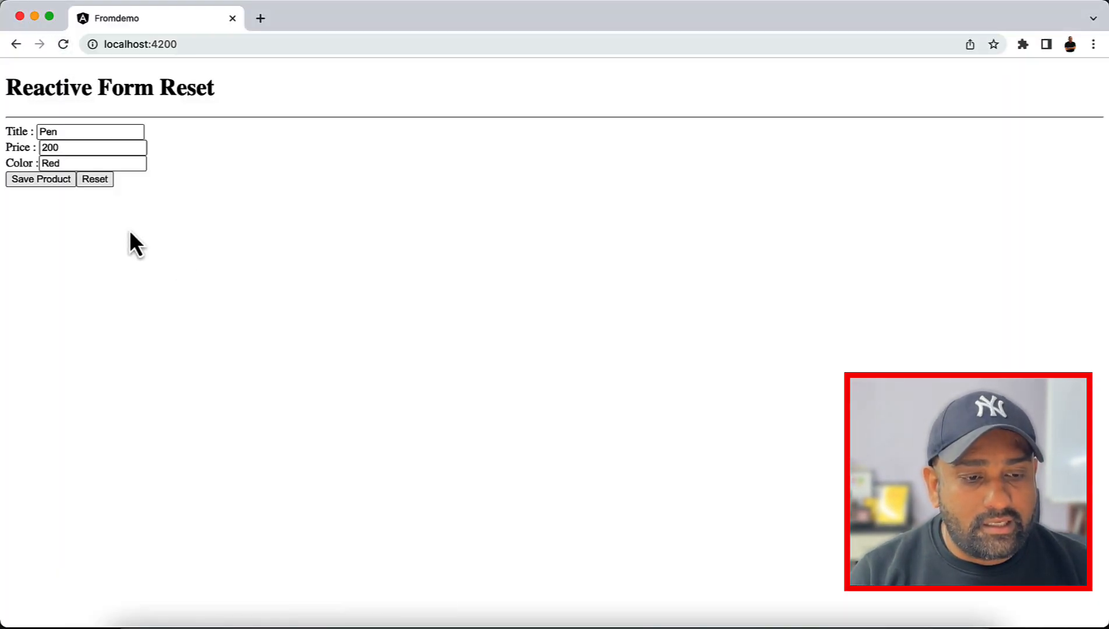
# Try the new Reset button on the reloaded product form in Chrome.
pyautogui.click(94, 179)
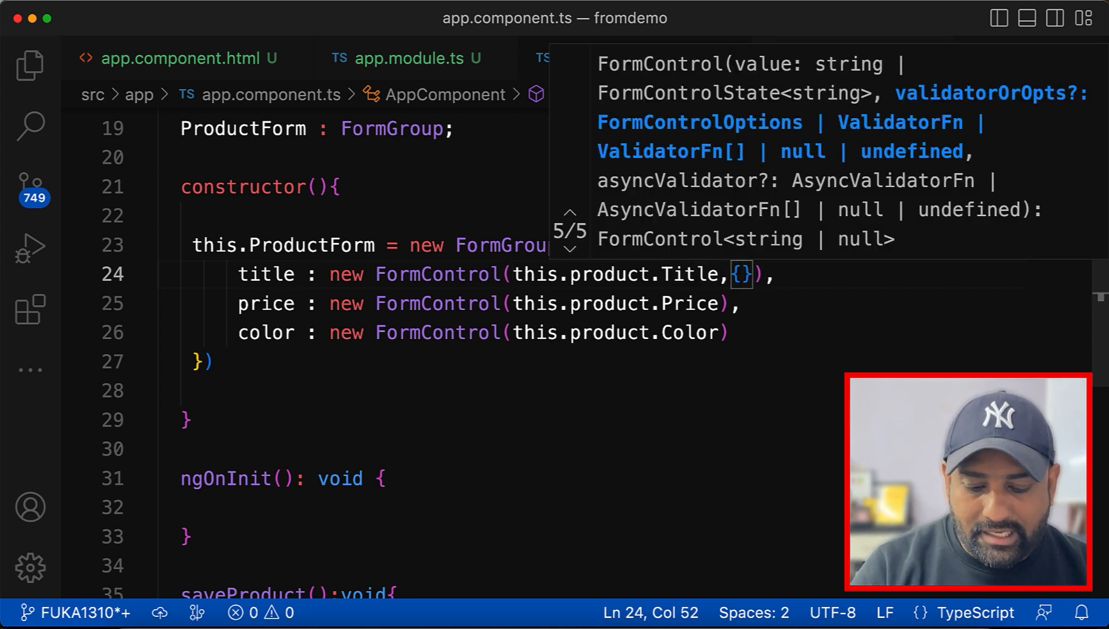
# Pass {nonNullable: true} to the title, price and color FormControls.
pyautogui.write('nonNullable:')
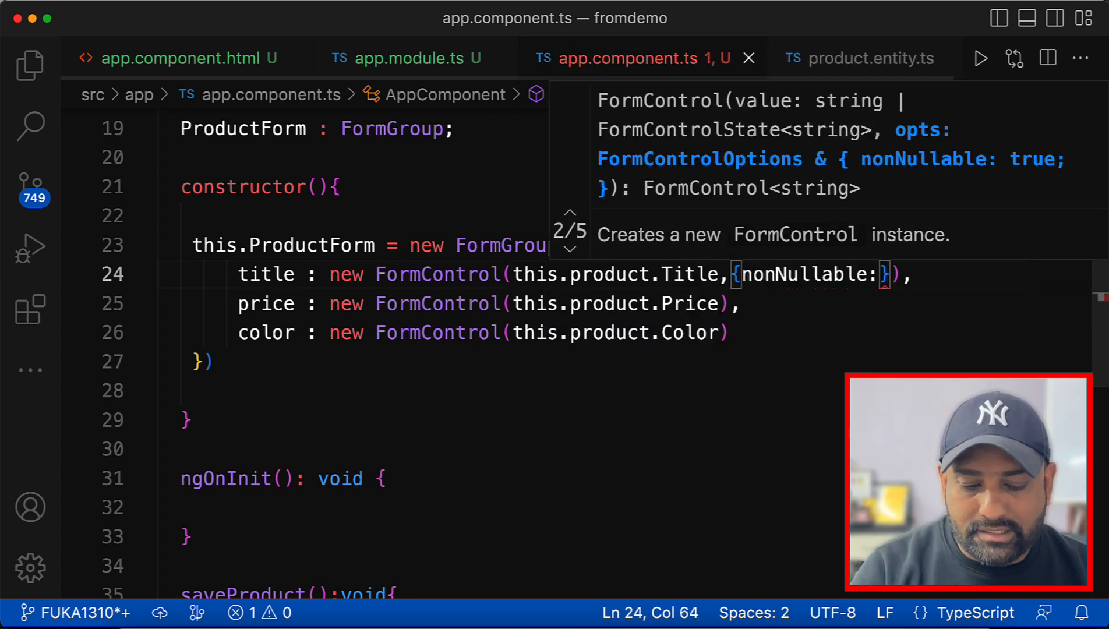
pyautogui.write('true')
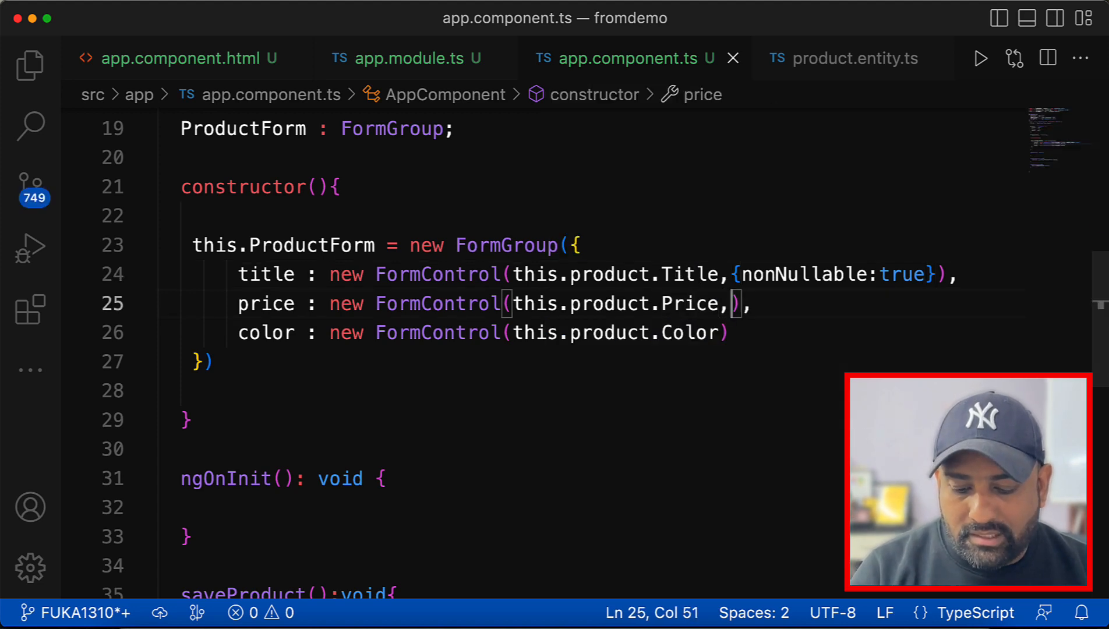
pyautogui.write('{nonNullable')
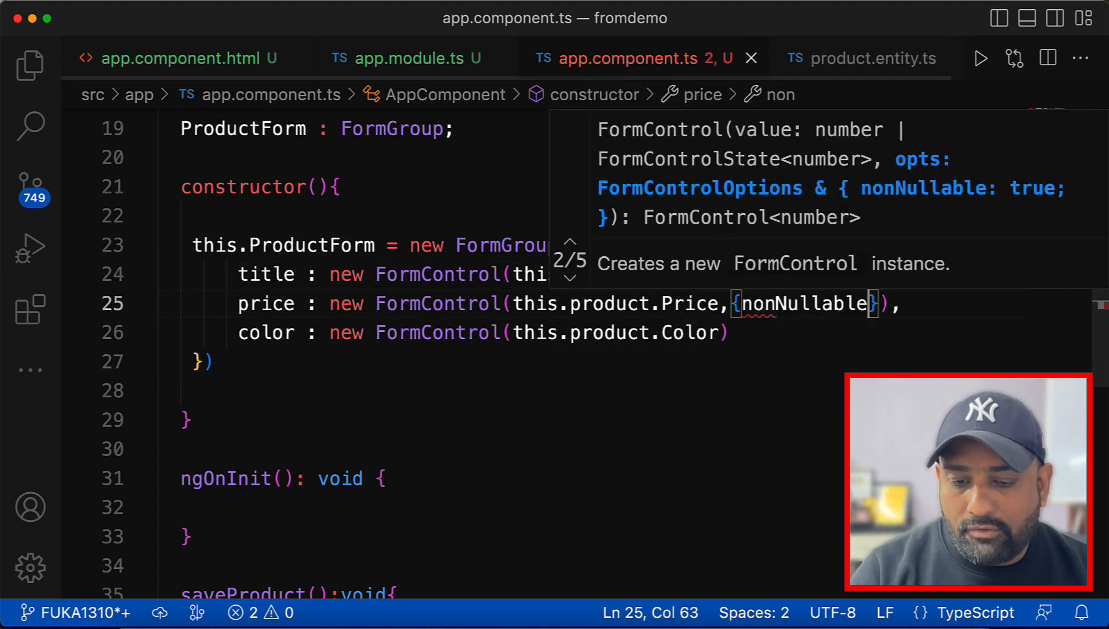
pyautogui.write(':true')
pyautogui.click(483, 333)
pyautogui.write(',{nonNullable:')
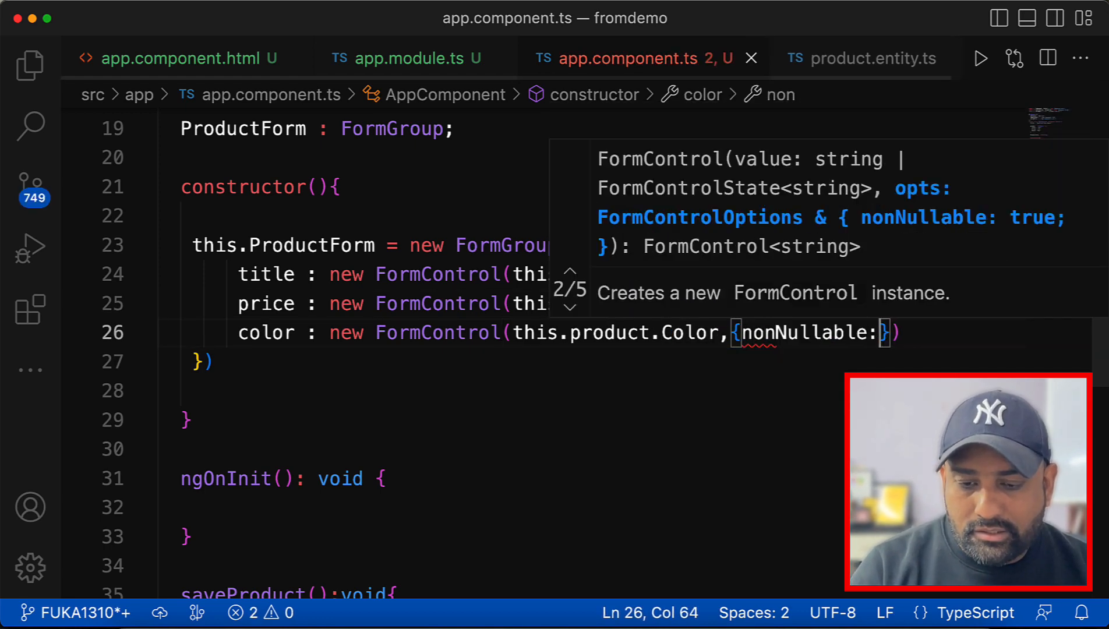
pyautogui.write('tr')
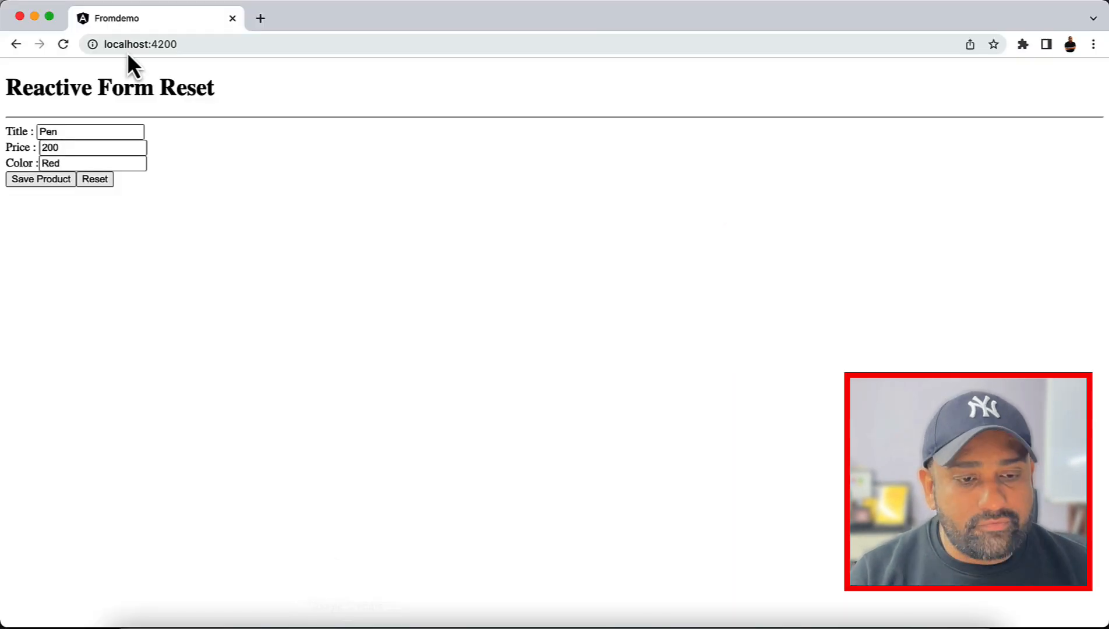
pyautogui.moveTo(83, 298)
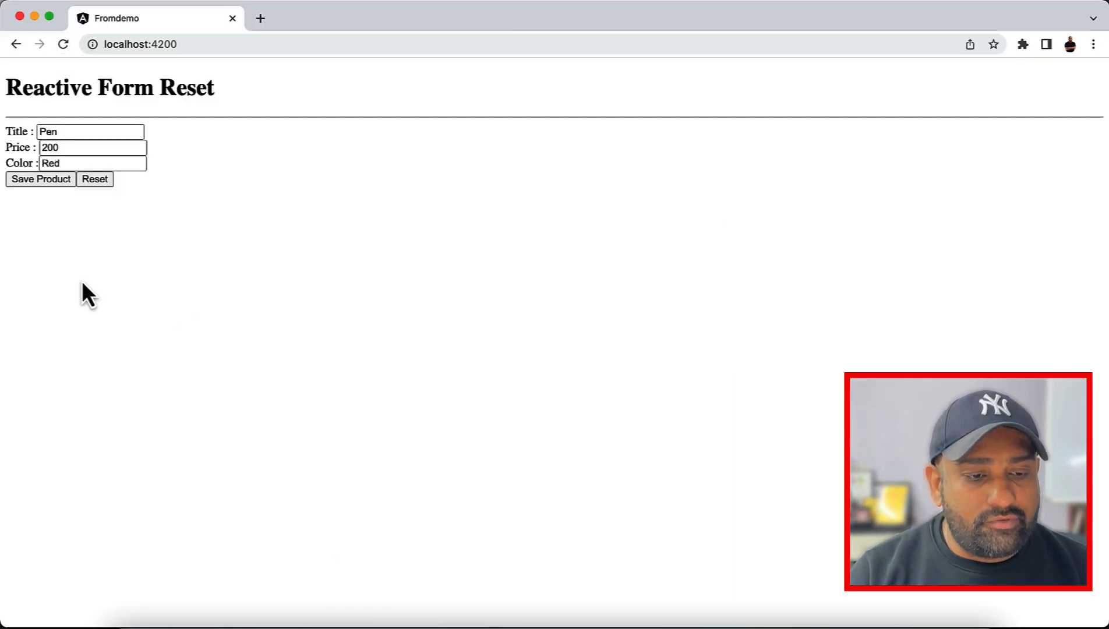
# Change Title to Pencil and Price to 200ddd, then reset the form.
pyautogui.write('Pencil')
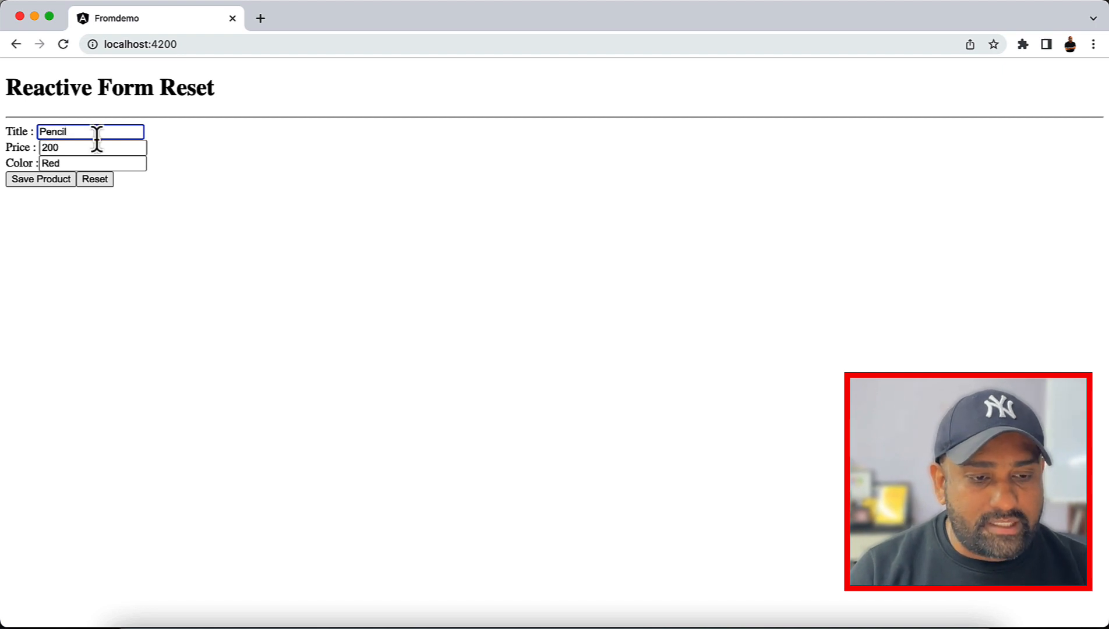
pyautogui.write('ddd')
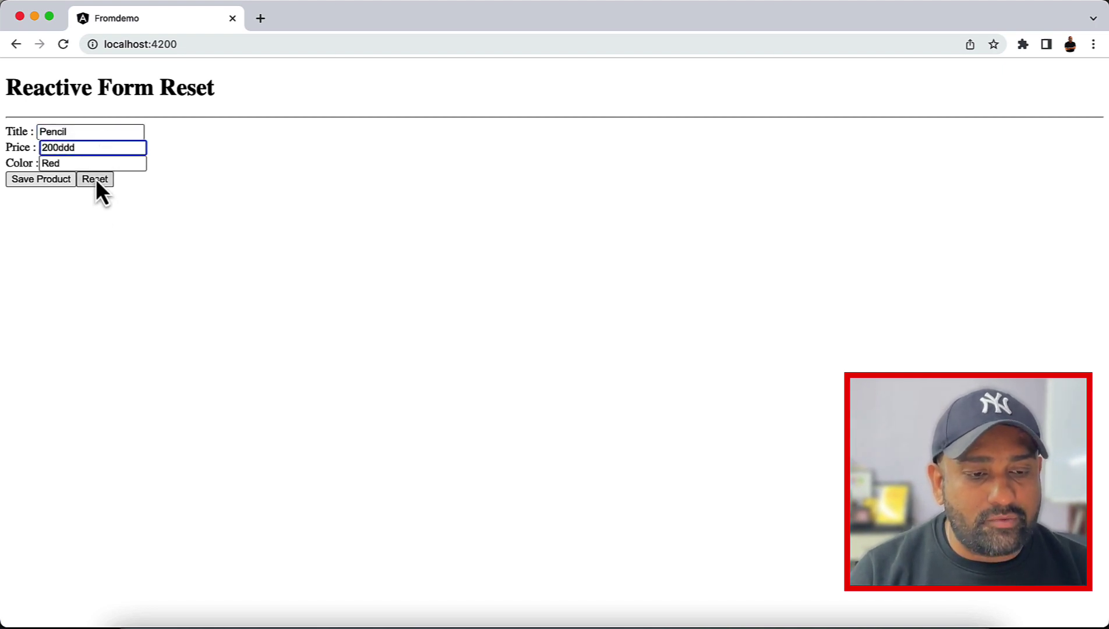
pyautogui.click(95, 179)
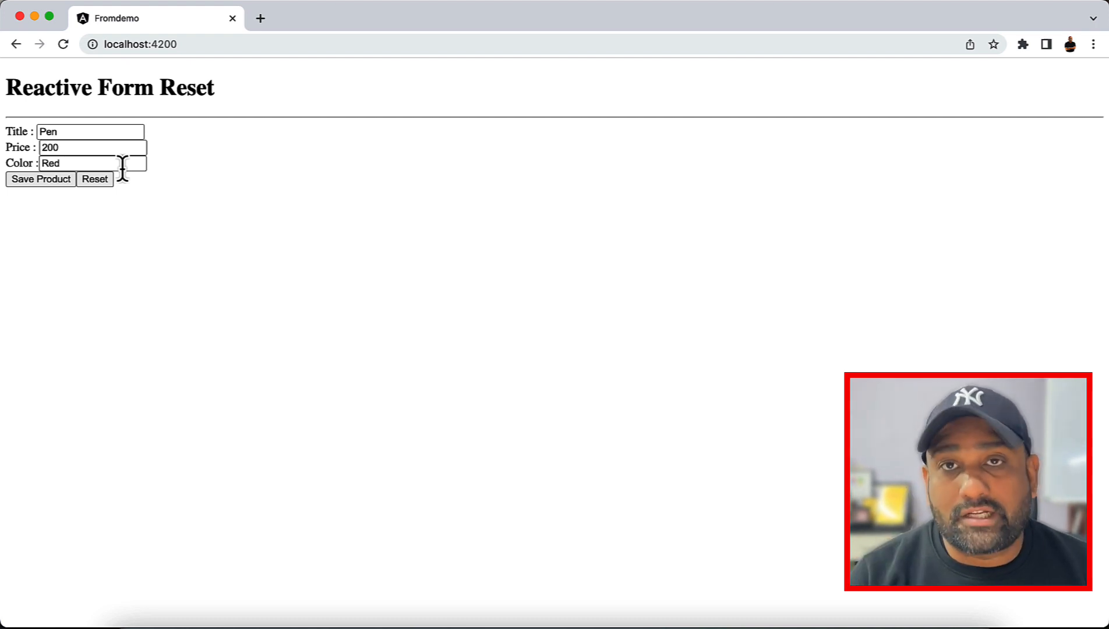
pyautogui.moveTo(577, 398)
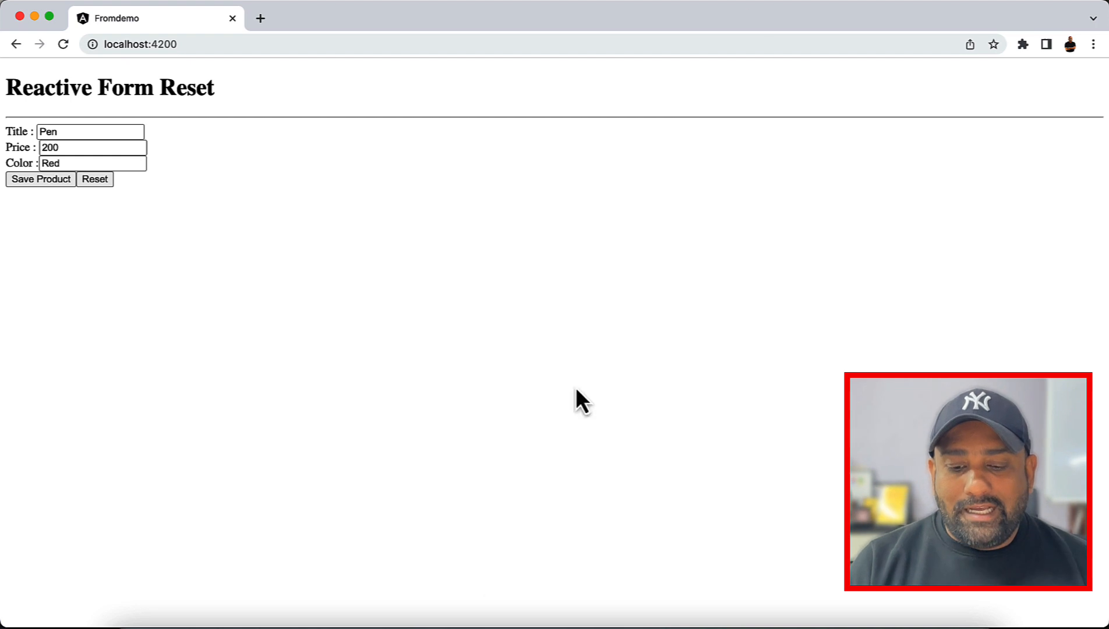